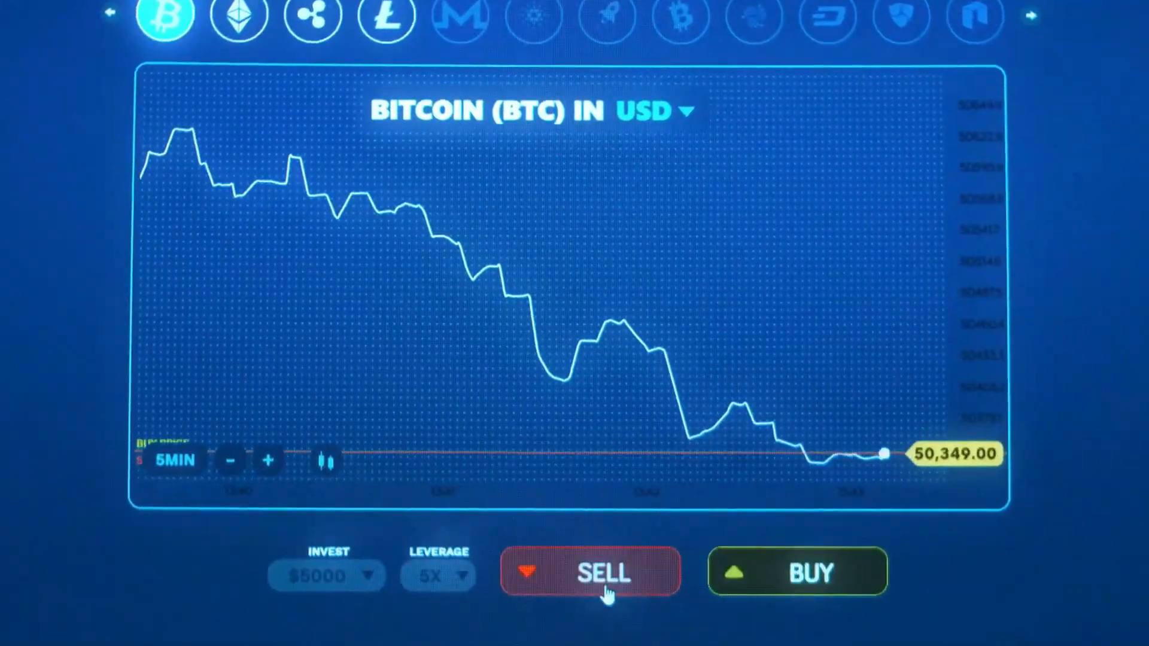
Sell Bitcoin with $5,000 at 5x leverage and dismiss the $7.09 'Congrats! You won' result.
left_click(590, 572)
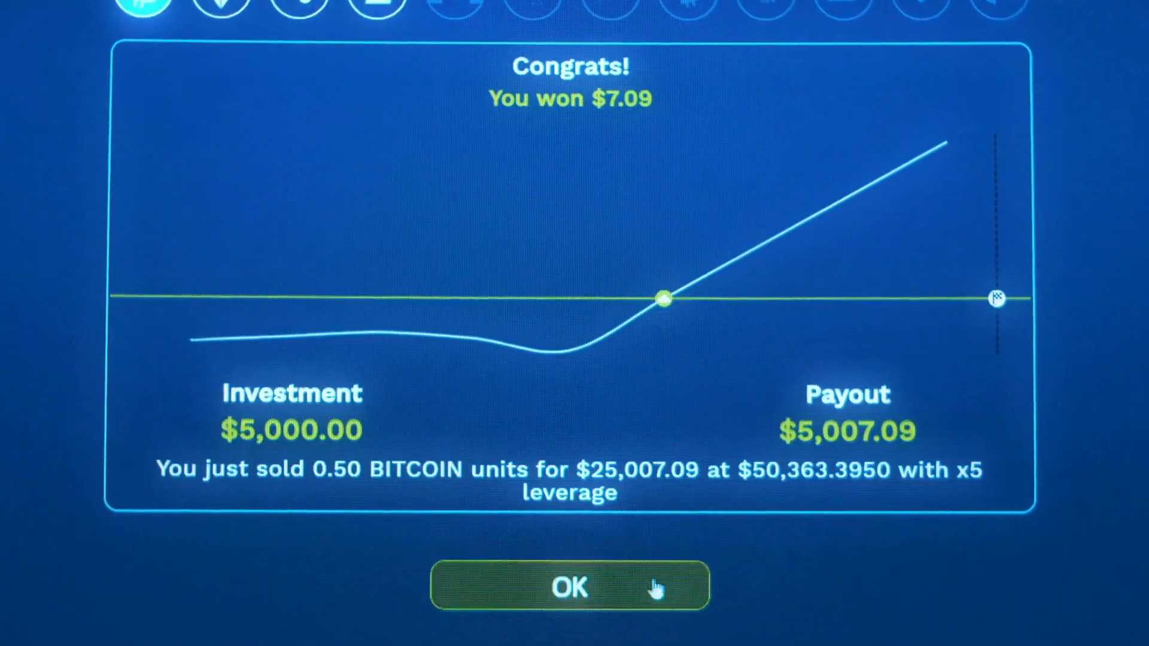
left_click(569, 586)
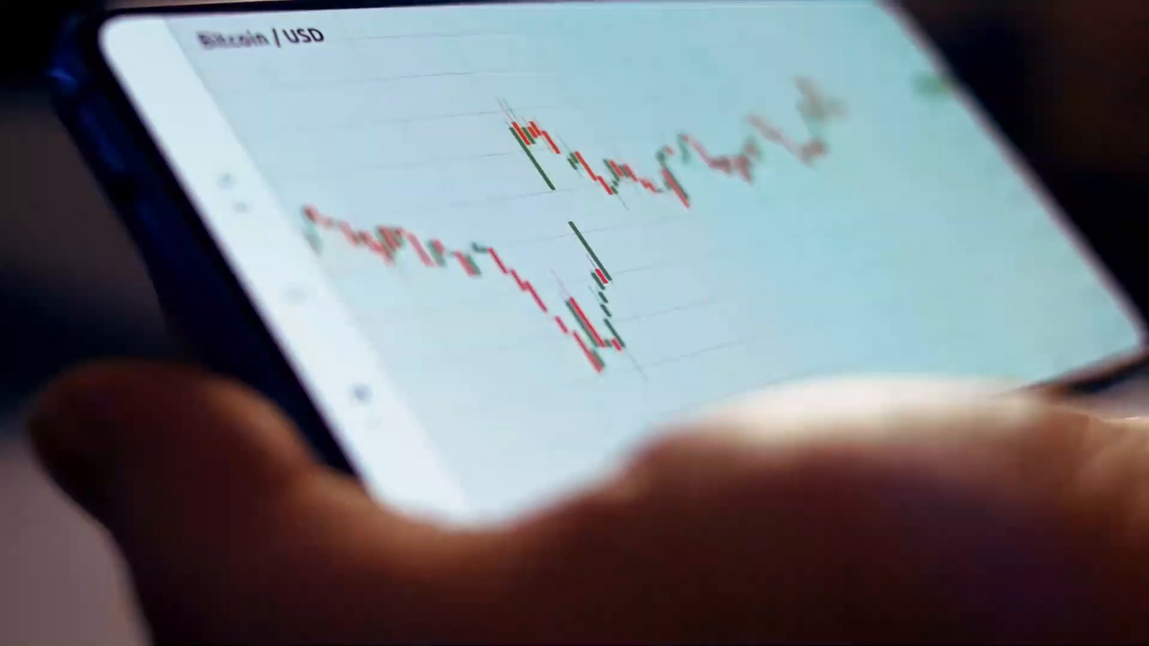